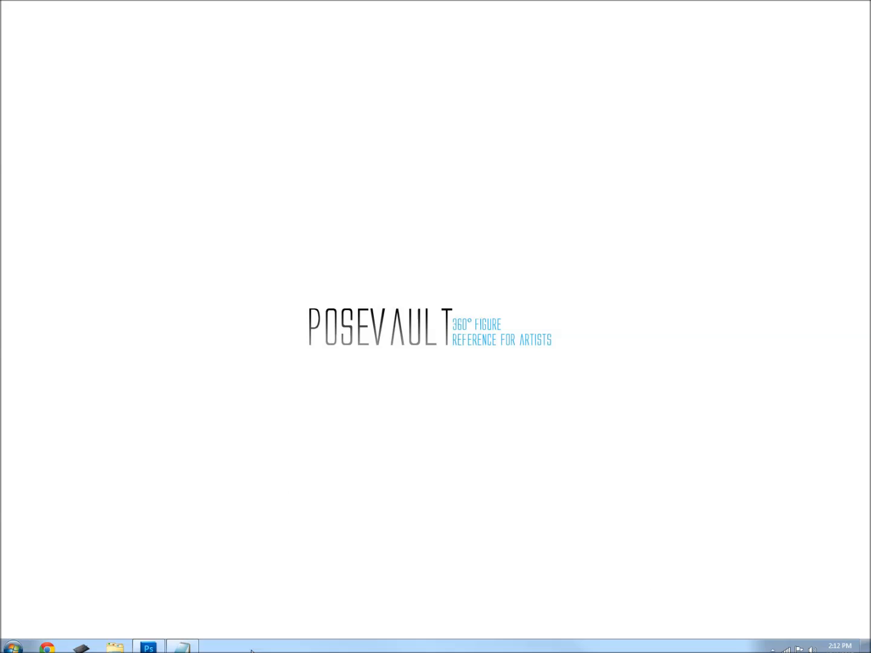
Step: Bring the frontpage2.psd pencil drawing of the seated woman forward from the taskbar
left_click(149, 643)
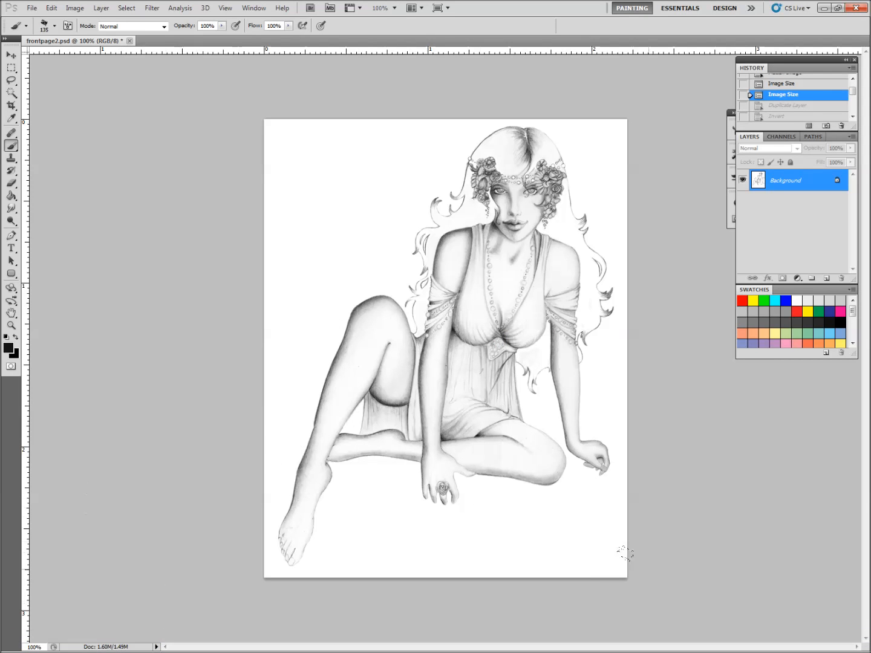
mouse_move(490, 528)
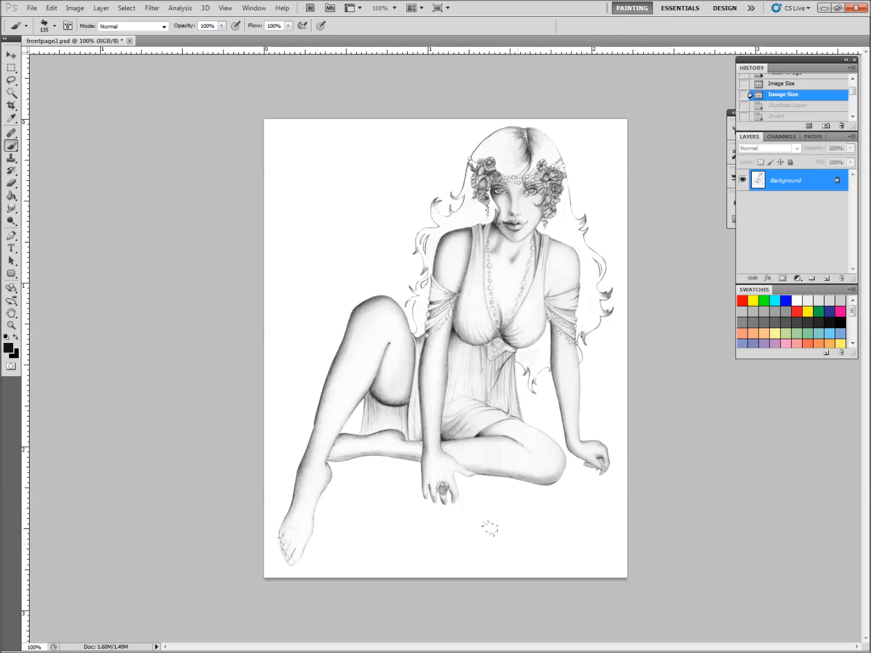
mouse_move(538, 517)
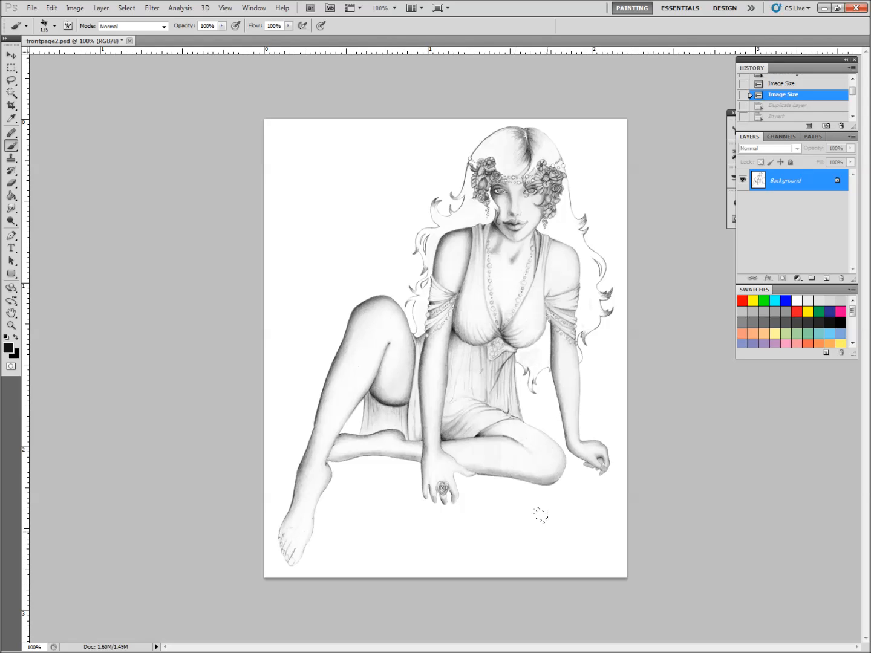
mouse_move(660, 499)
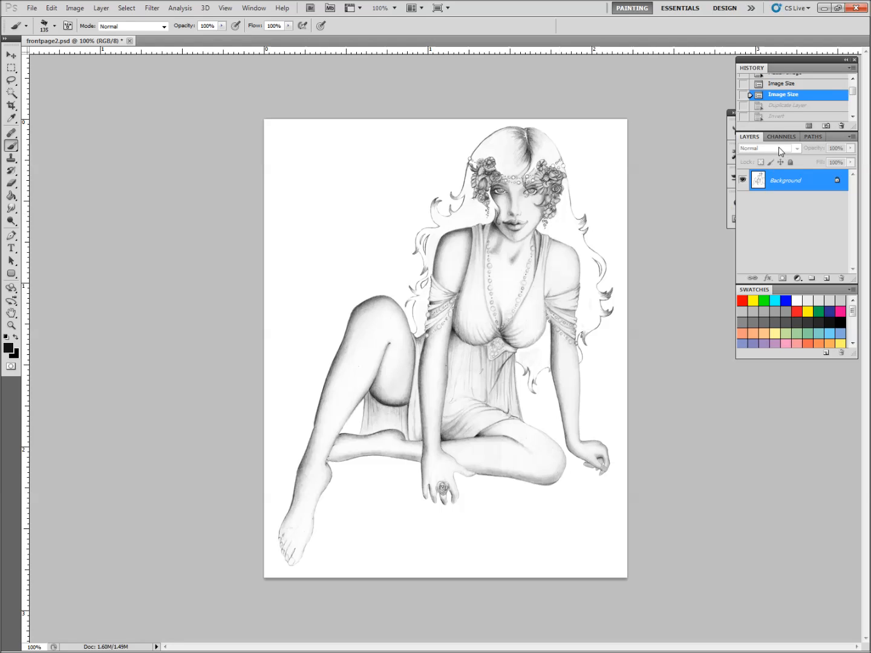
mouse_move(782, 156)
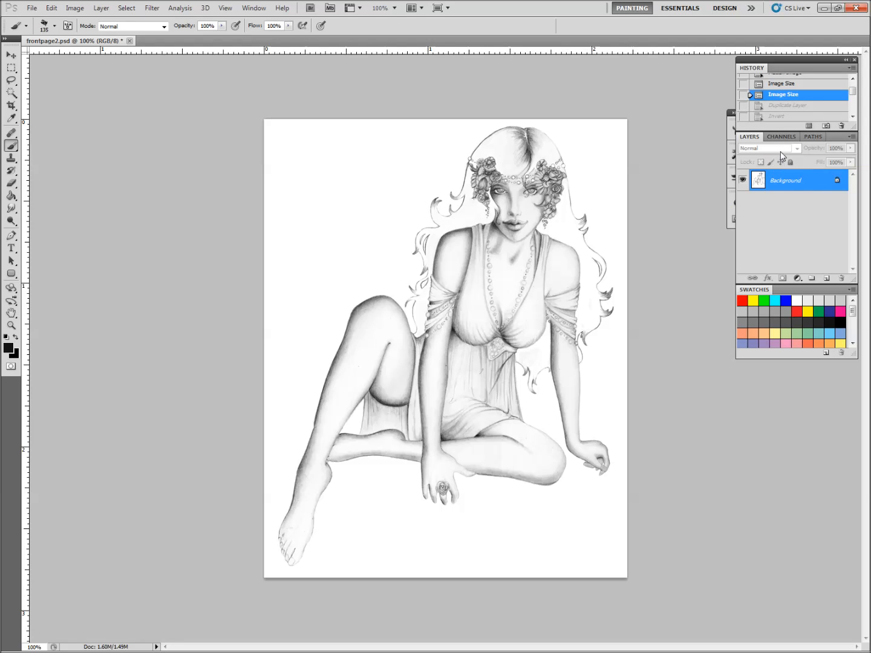
mouse_move(769, 149)
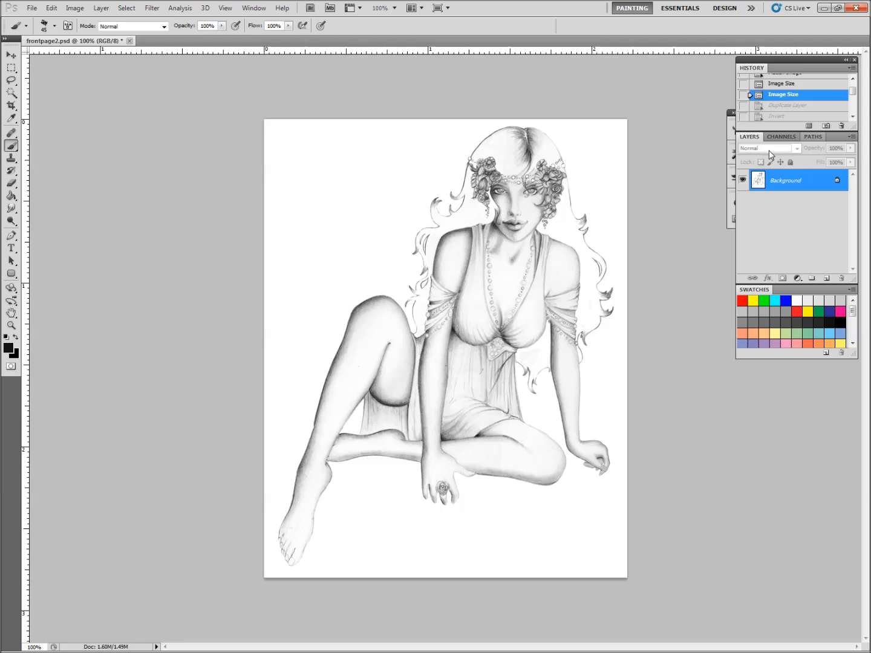
mouse_move(654, 101)
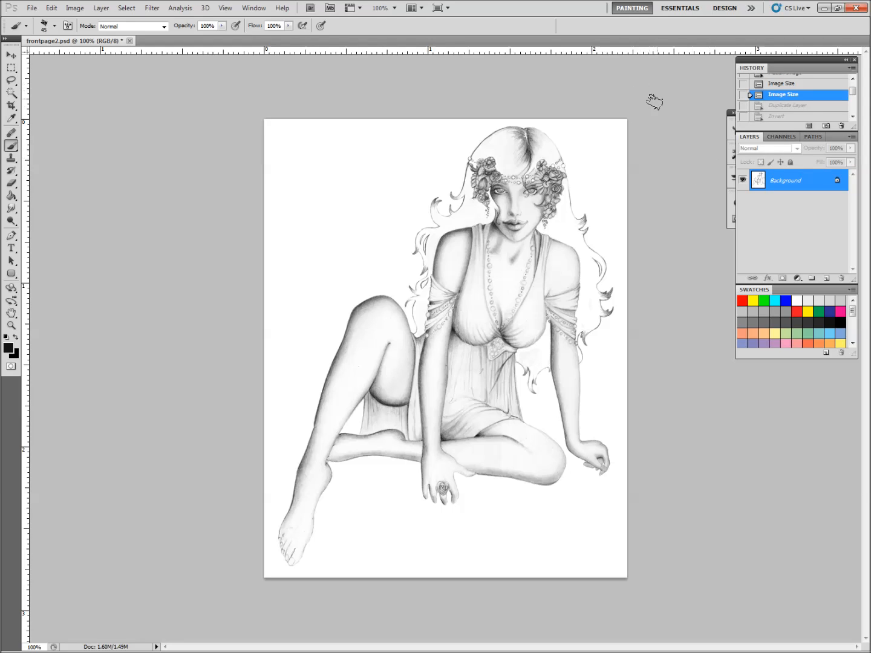
mouse_move(658, 106)
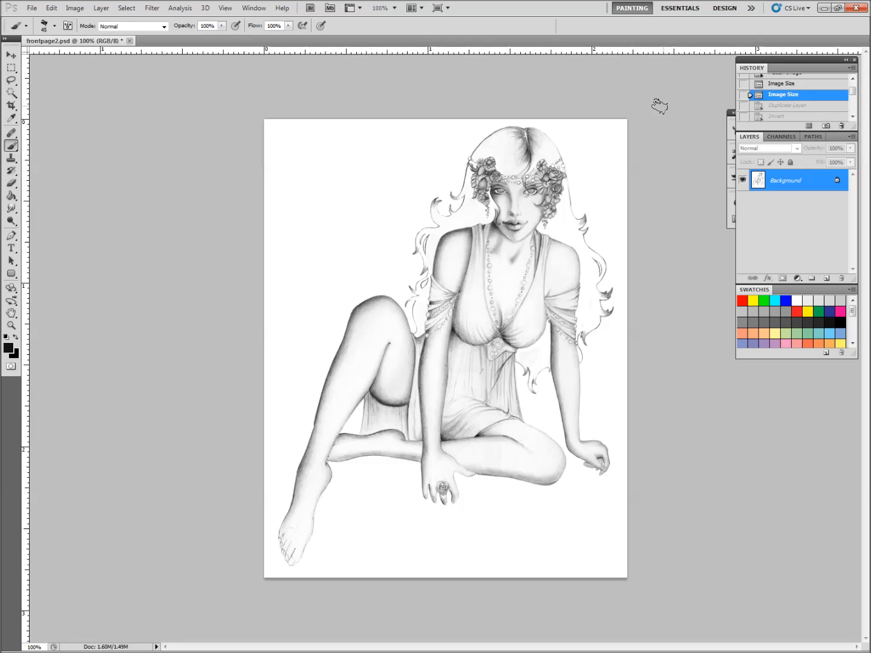
mouse_move(636, 181)
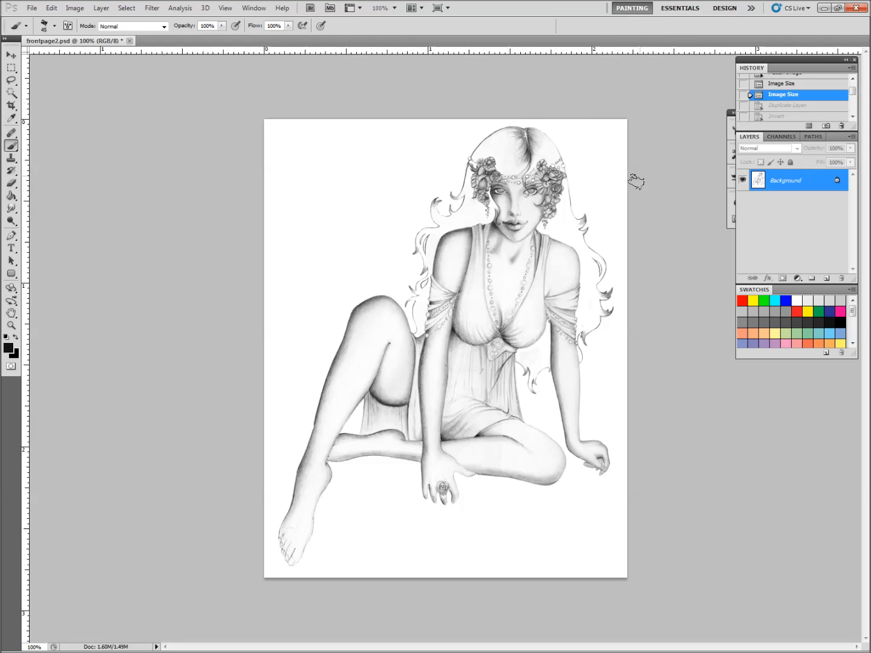
mouse_move(642, 265)
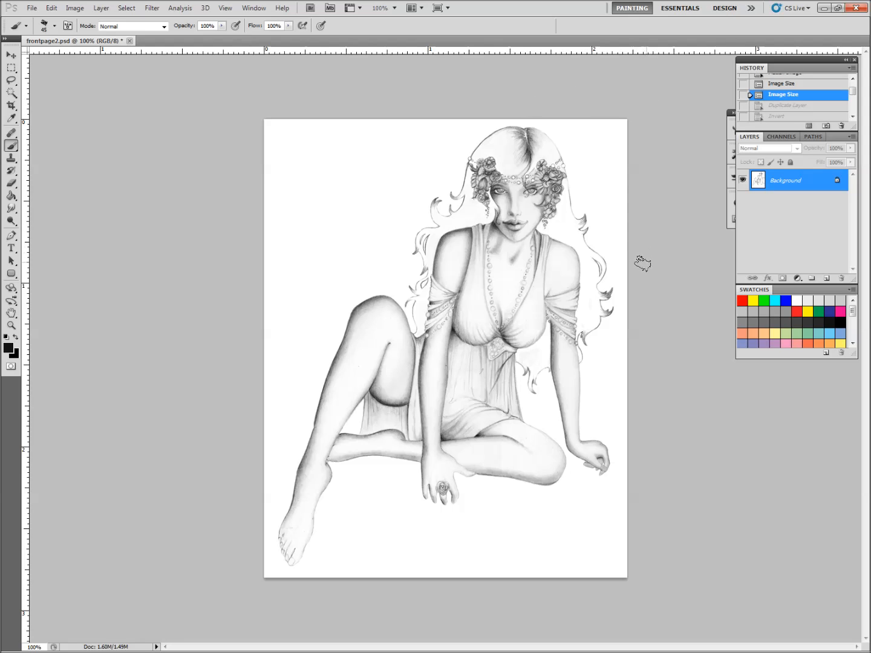
mouse_move(593, 411)
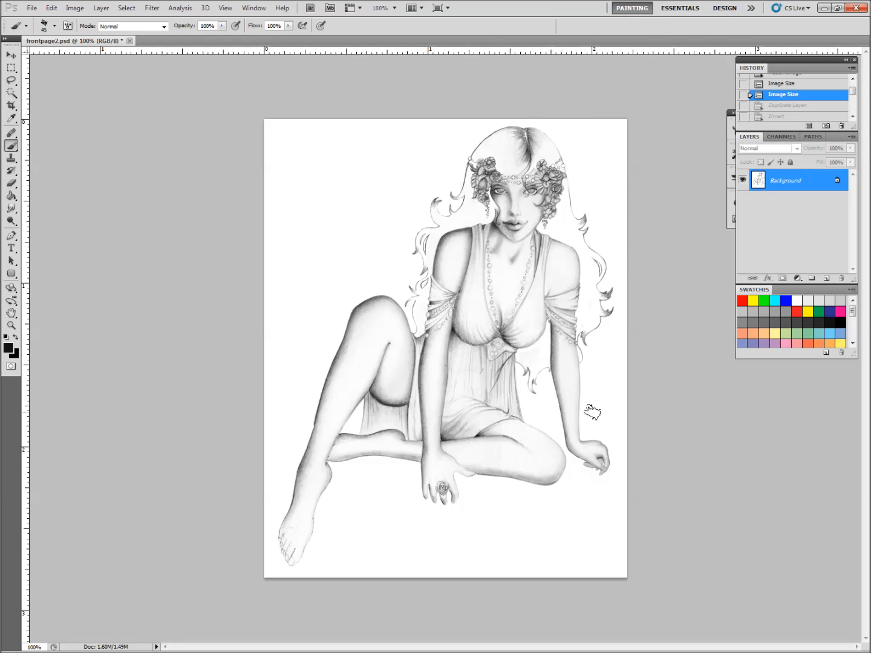
mouse_move(666, 336)
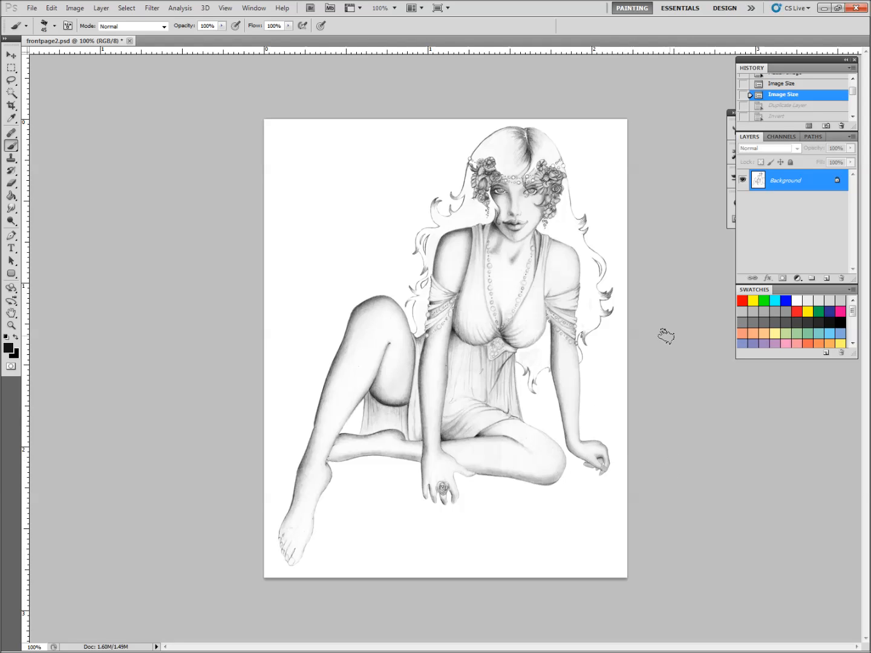
mouse_move(655, 341)
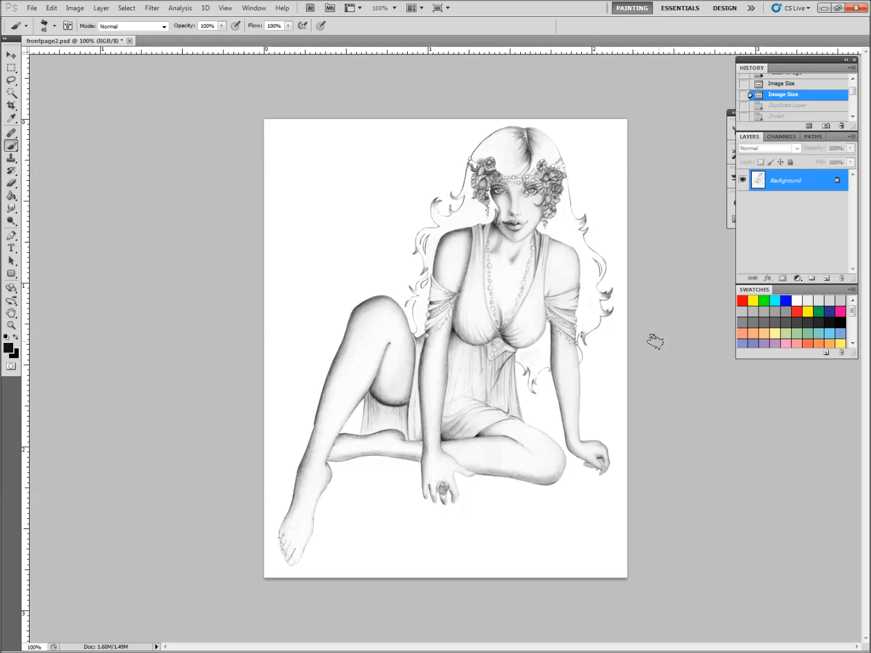
mouse_move(617, 359)
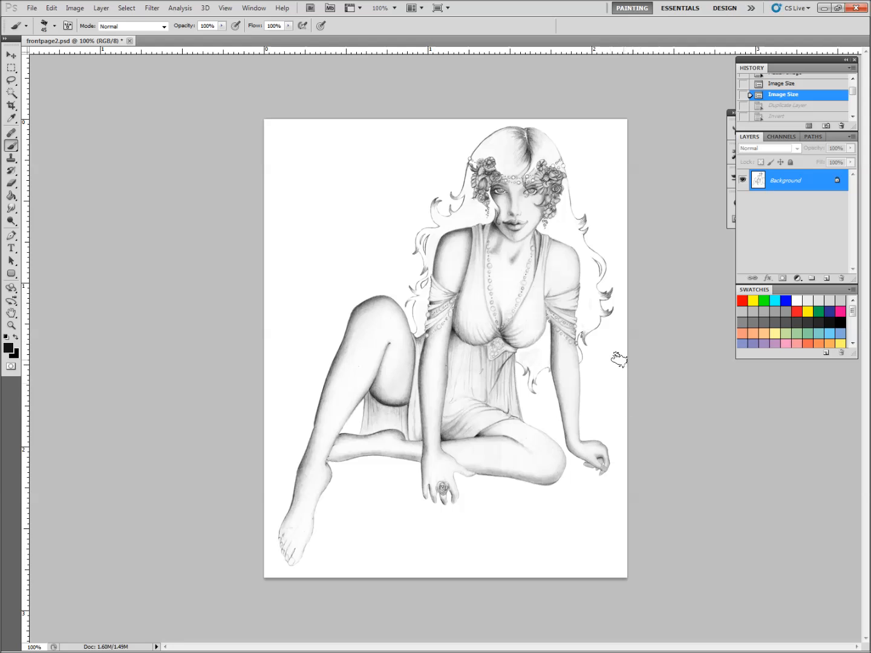
mouse_move(547, 305)
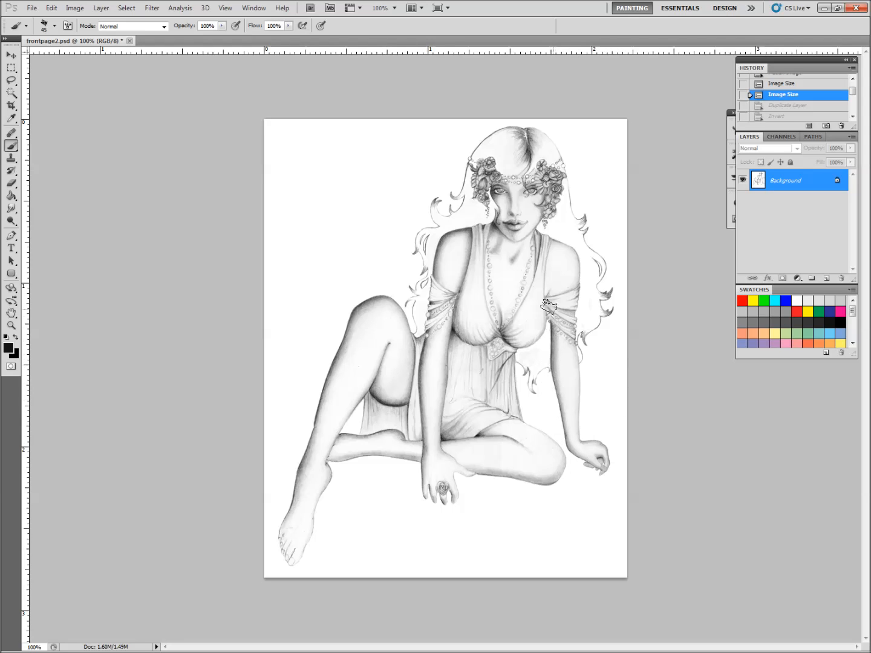
mouse_move(432, 352)
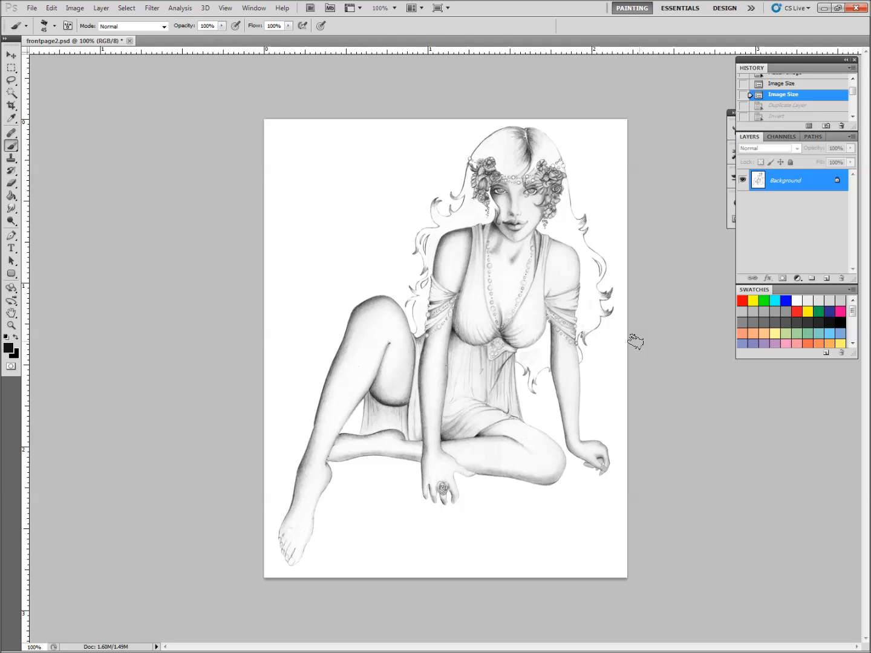
mouse_move(659, 349)
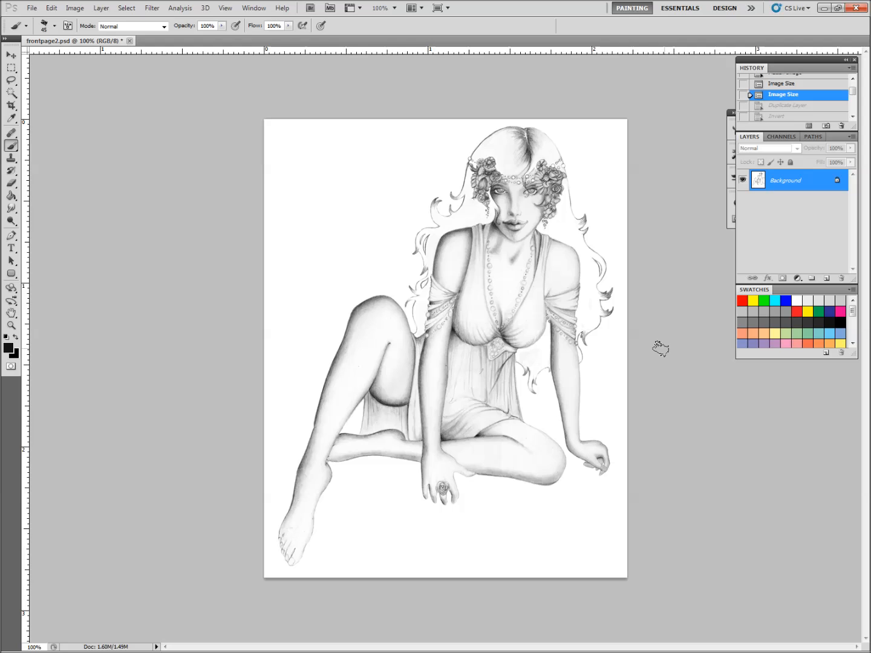
mouse_move(646, 344)
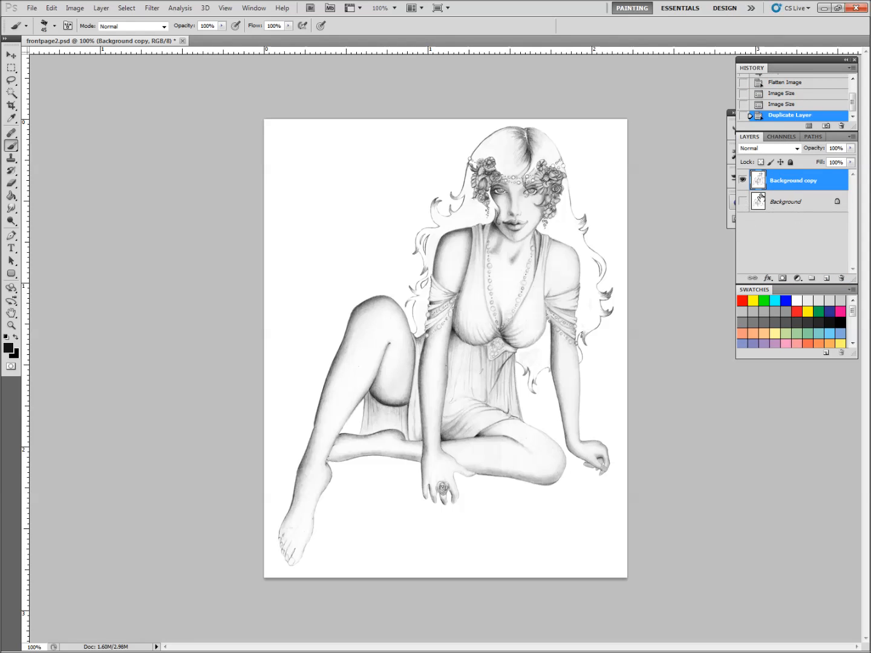
Step: Create Background copy above the original Background layer
left_click(743, 202)
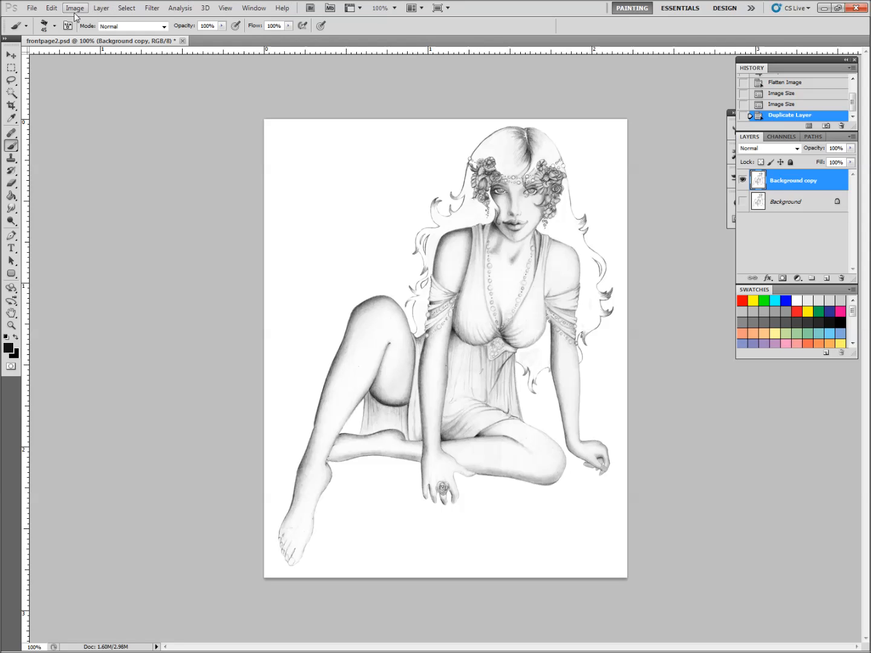
Step: Apply Image > Adjustments > Invert to Background copy for white lines on black
left_click(75, 7)
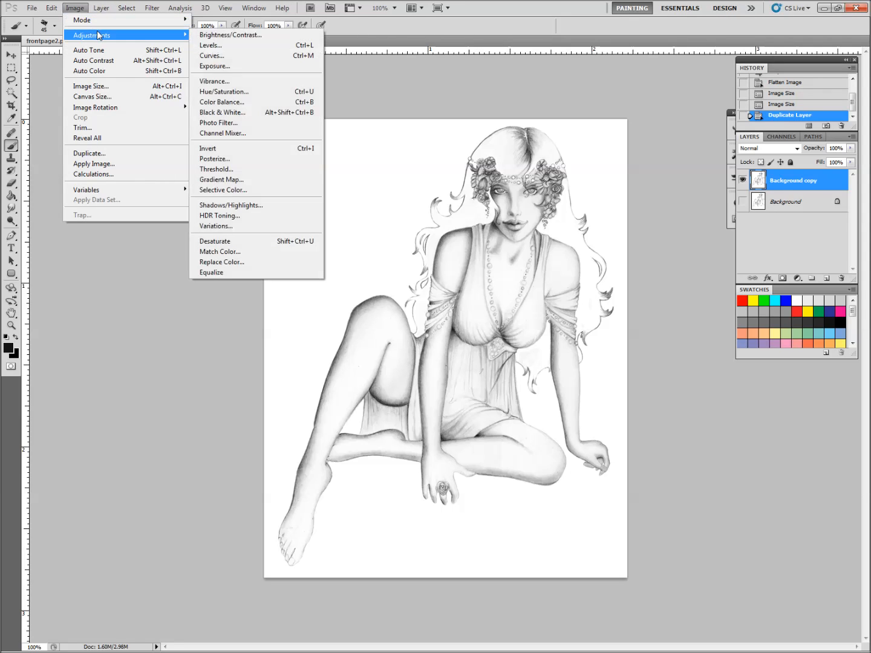
mouse_move(252, 147)
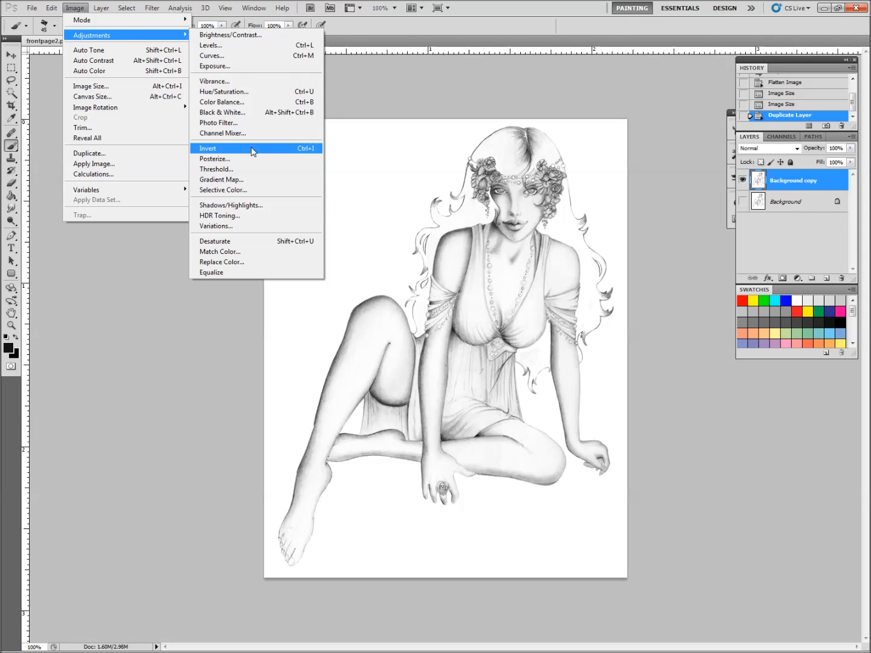
left_click(208, 148)
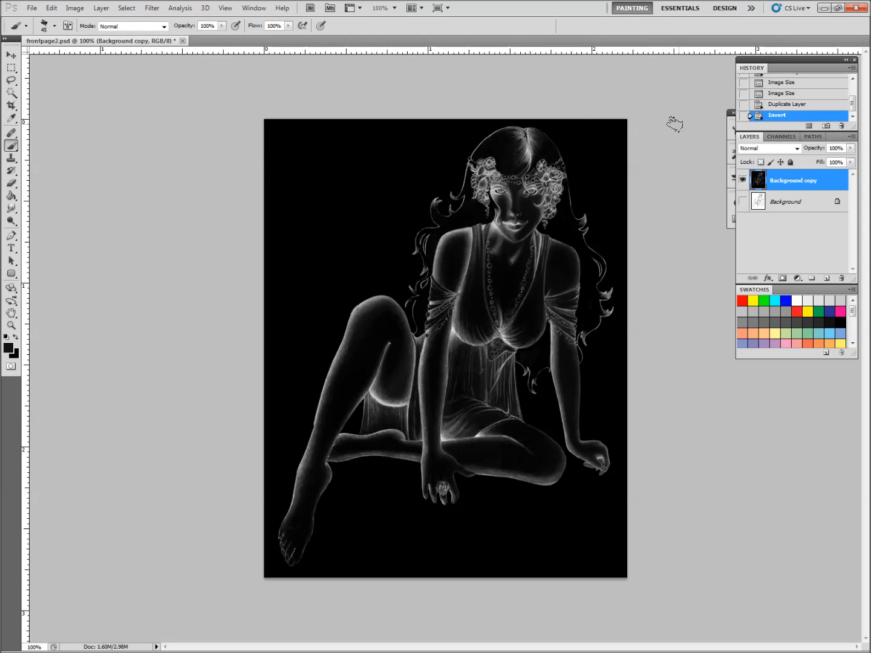
mouse_move(796, 386)
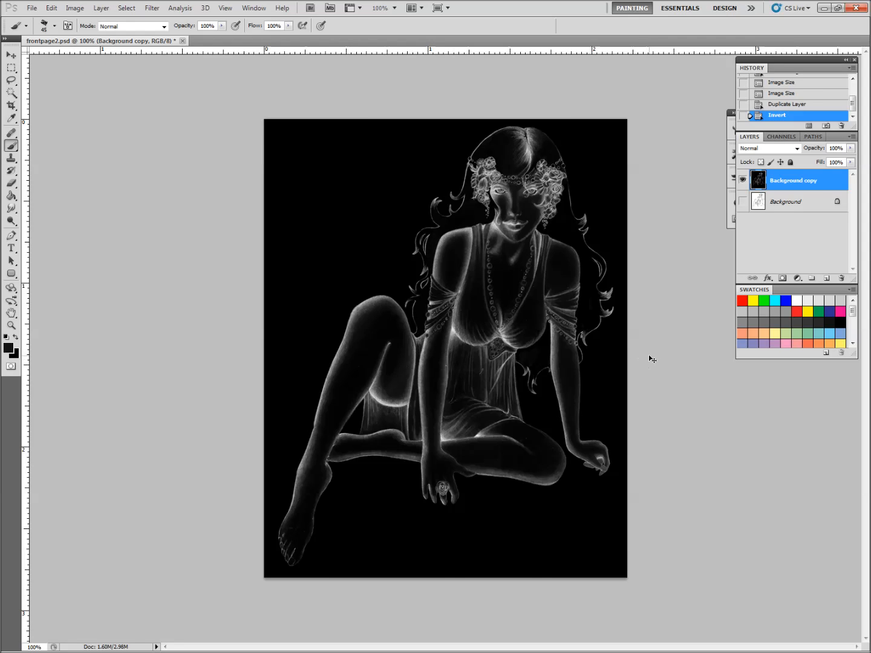
Step: Select all, rename Layer 1 to 'lines', and add a layer mask to it
key("ctrl+a")
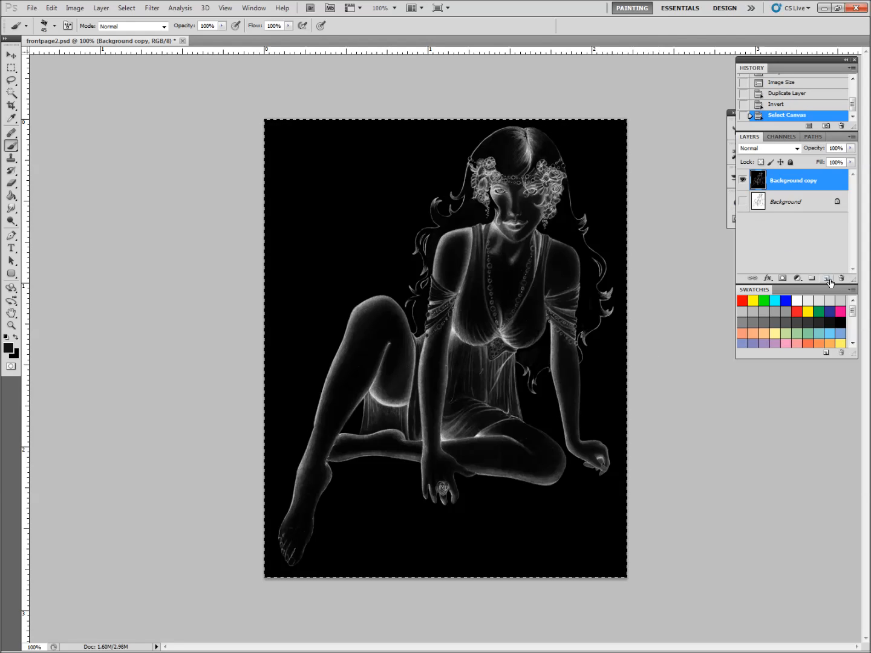
left_click(828, 277)
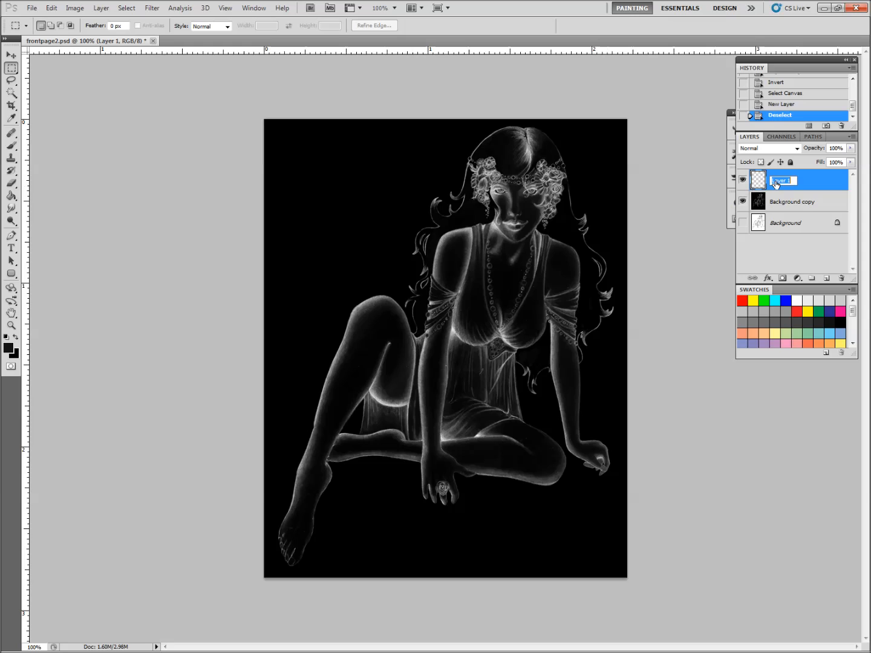
type("lines")
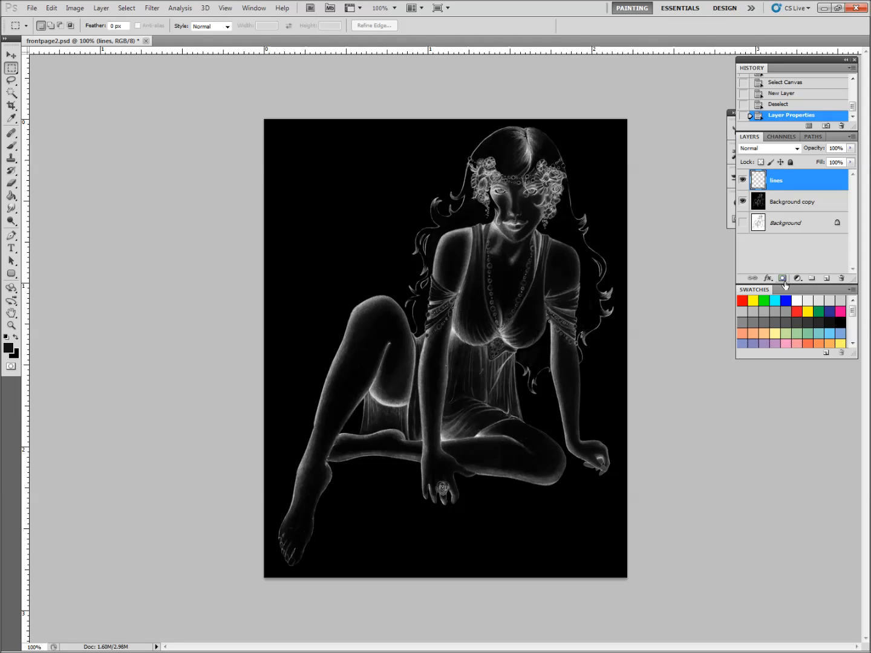
left_click(782, 278)
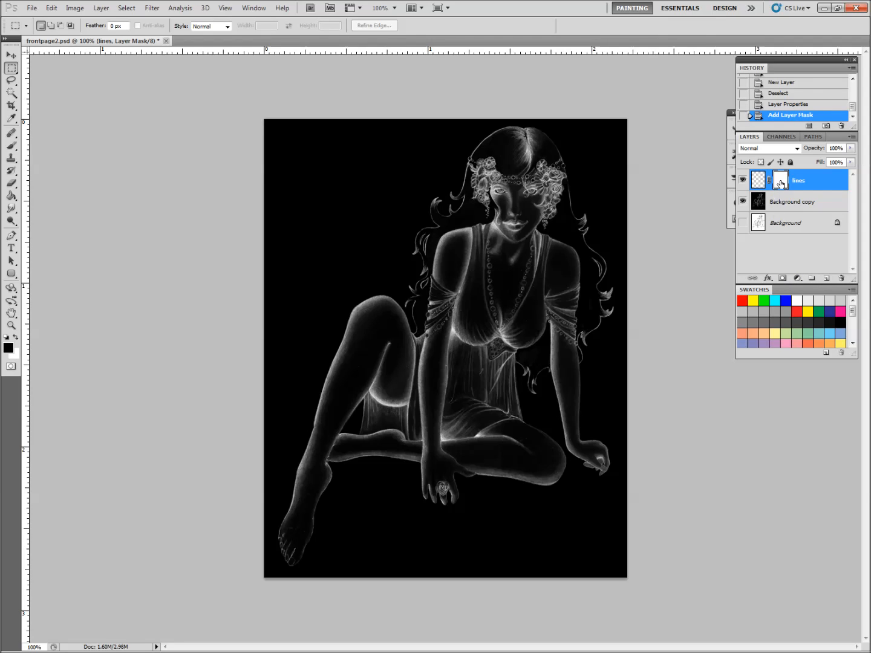
mouse_move(780, 180)
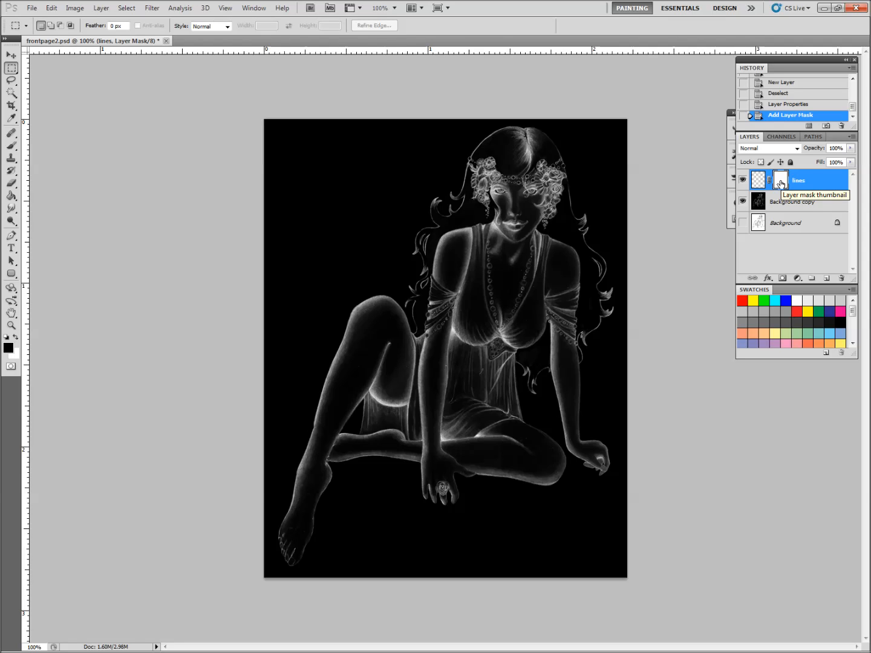
left_click(781, 180)
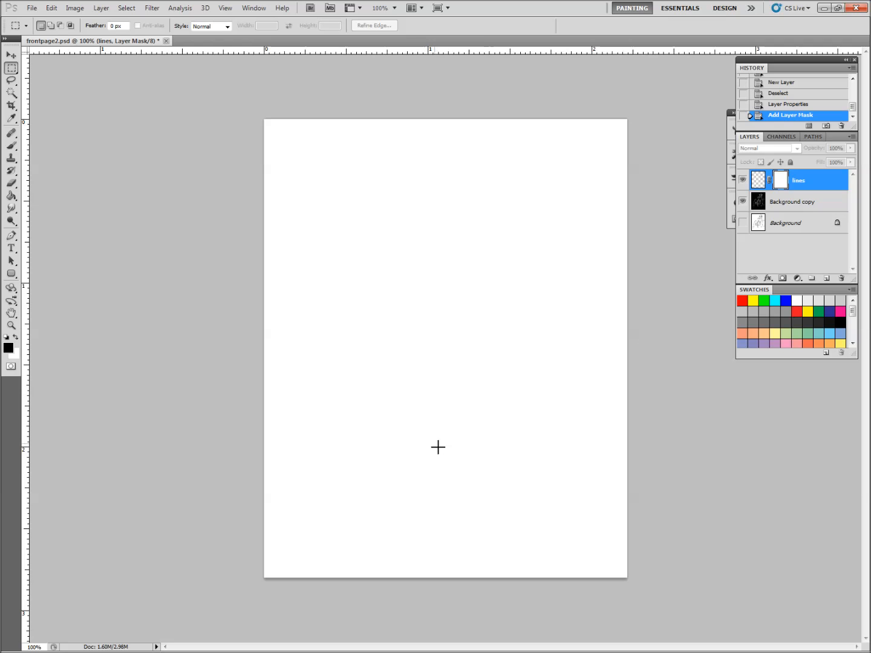
mouse_move(438, 441)
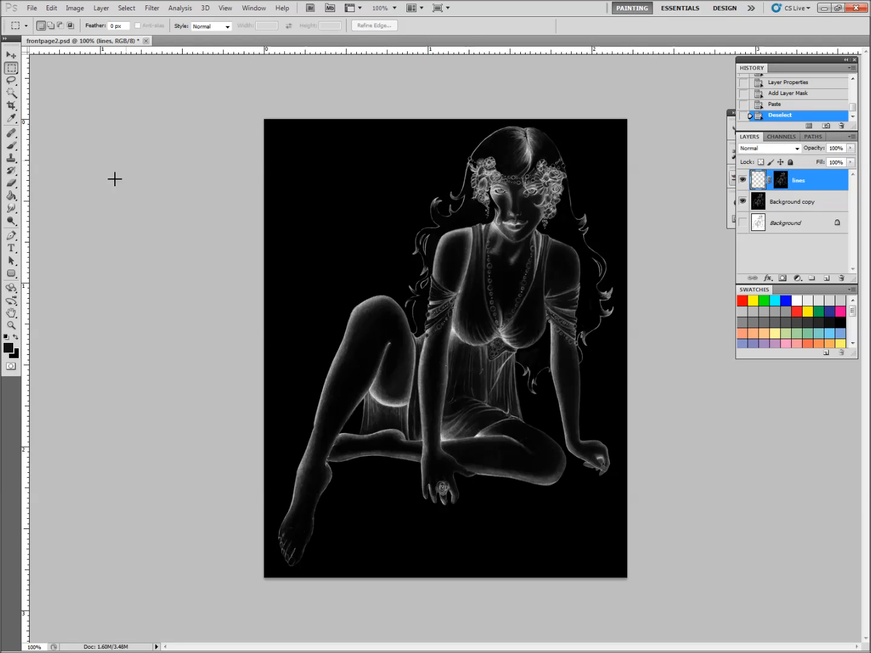
Step: Fill the lines layer with solid black using the Paint Bucket
left_click(11, 196)
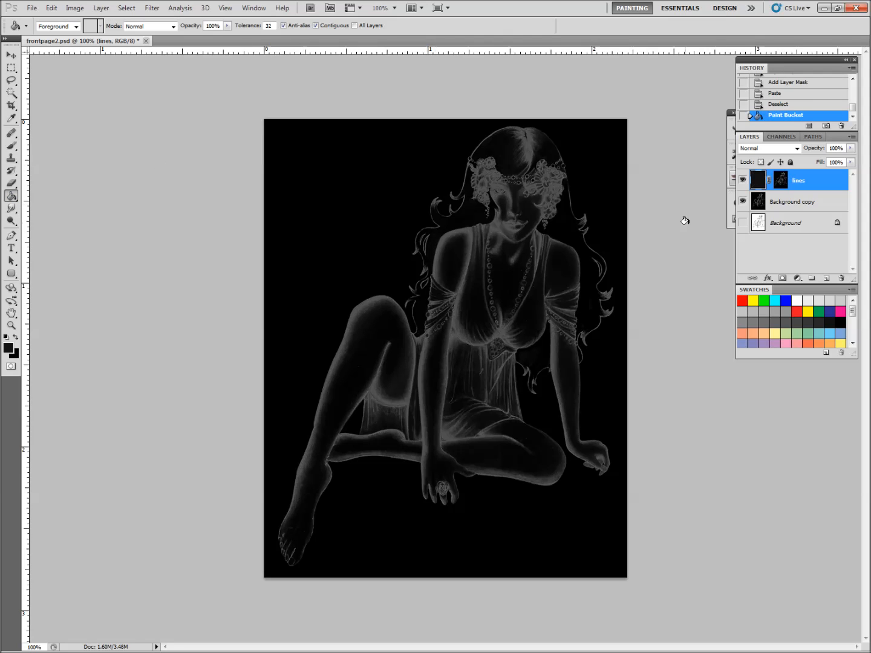
left_click(792, 202)
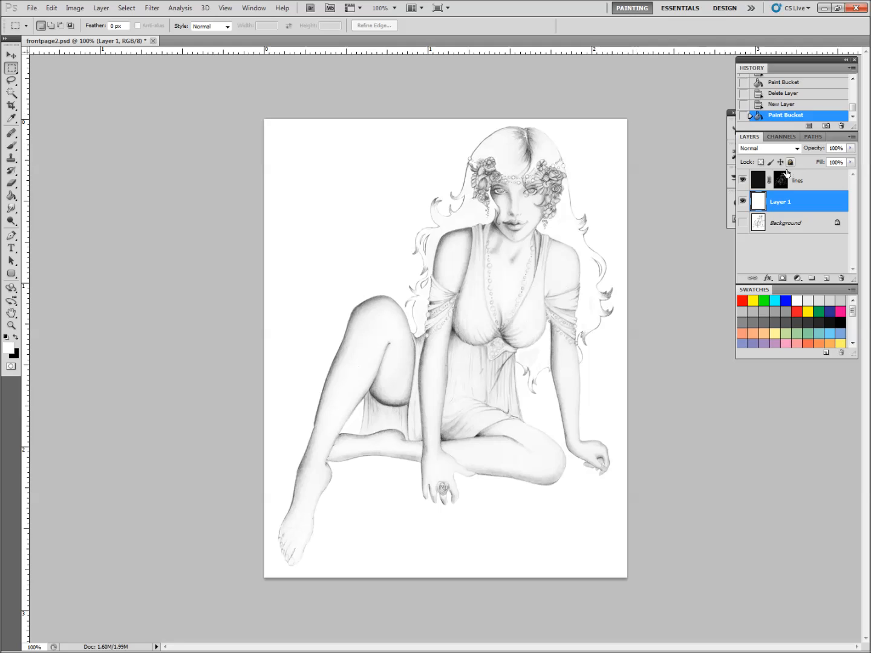
Step: Target the lines layer's mask thumbnail above the new white layer
left_click(780, 180)
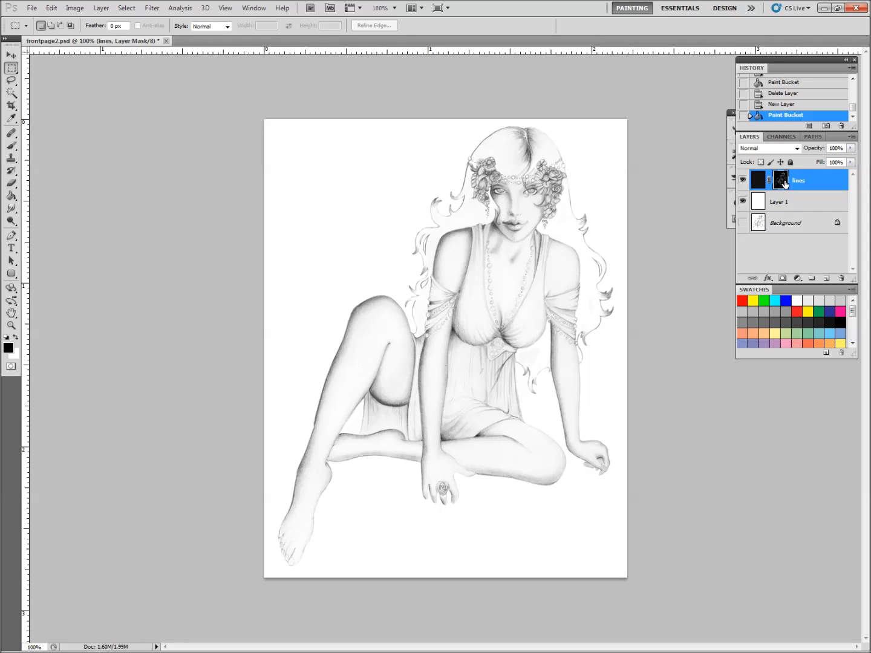
Step: Apply the mask to the lines layer, show it again, and lock transparent pixels
right_click(781, 180)
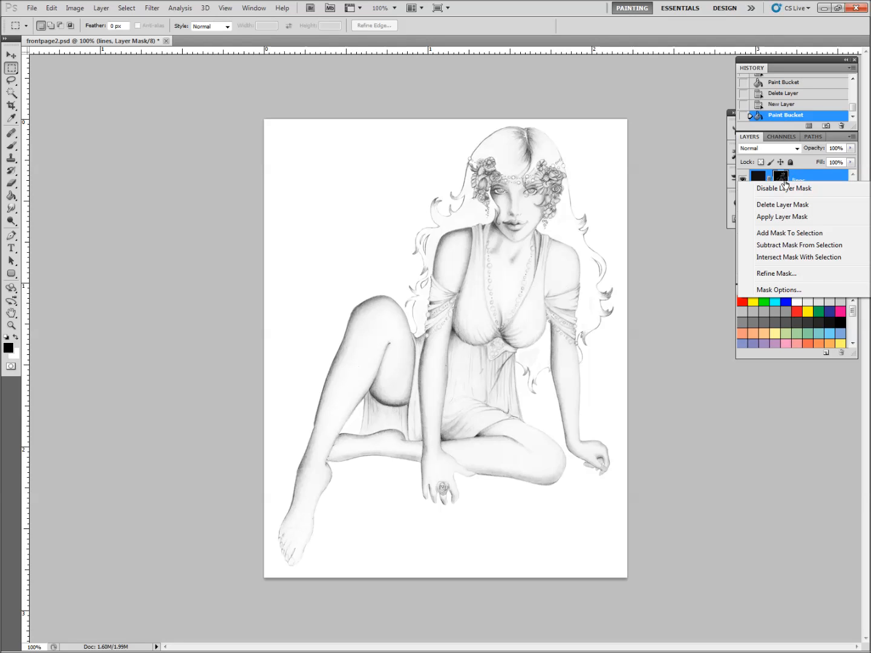
mouse_move(791, 204)
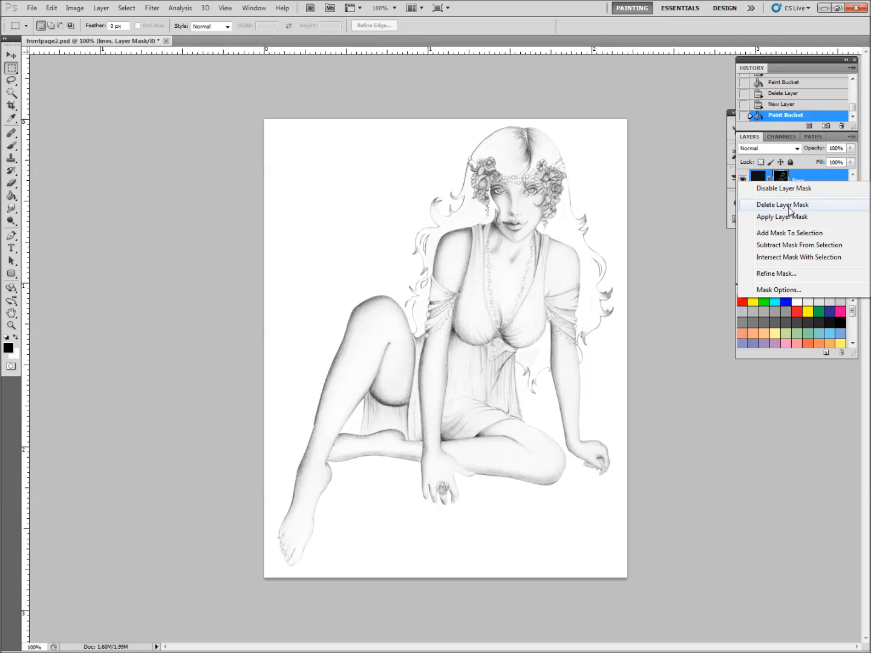
mouse_move(790, 217)
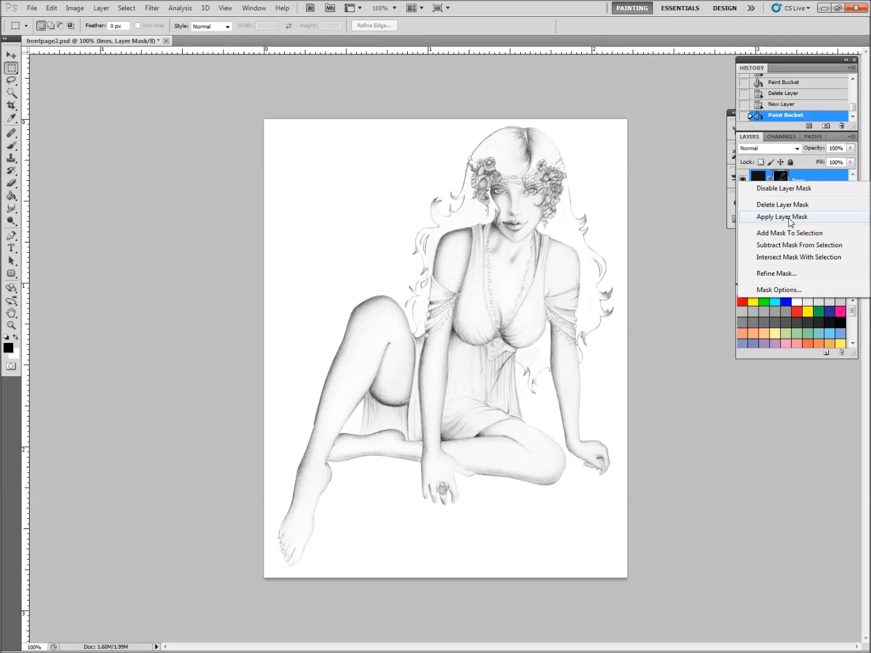
left_click(782, 216)
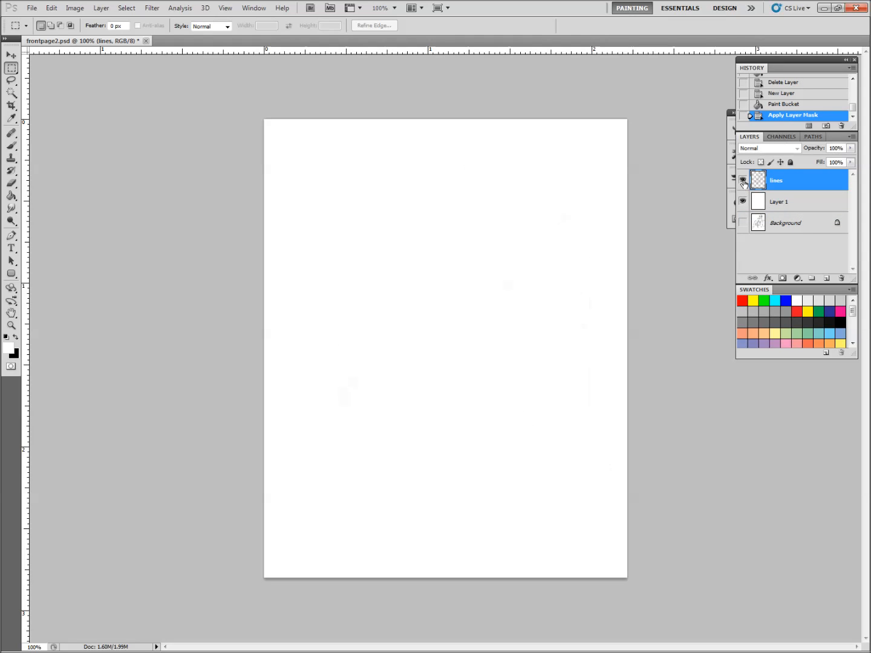
left_click(743, 183)
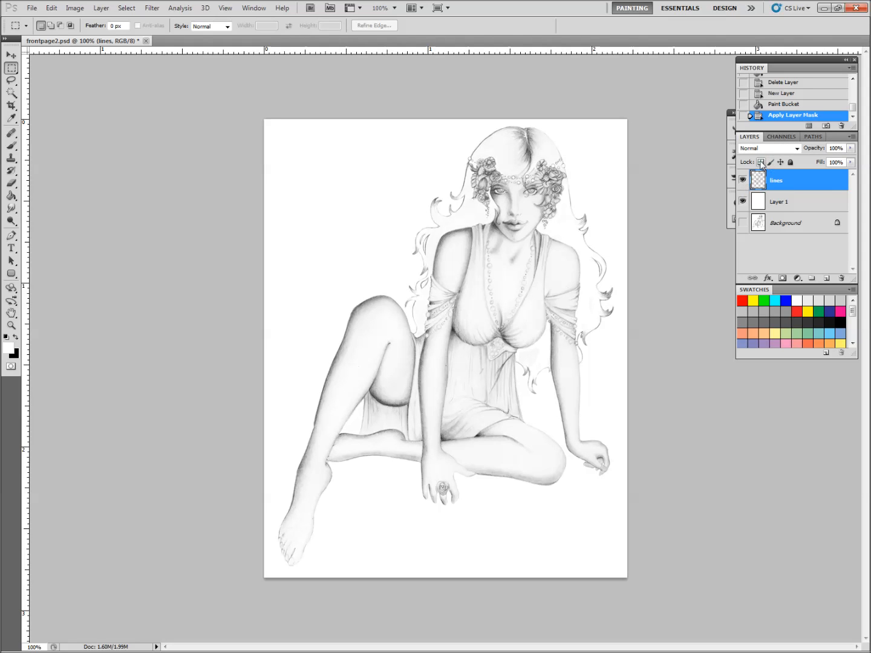
mouse_move(761, 162)
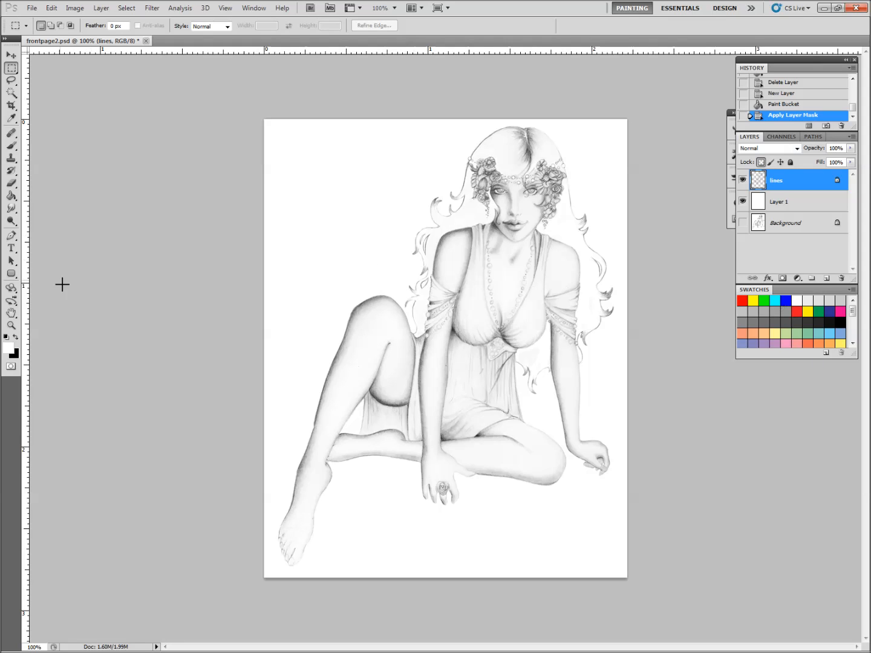
left_click(11, 145)
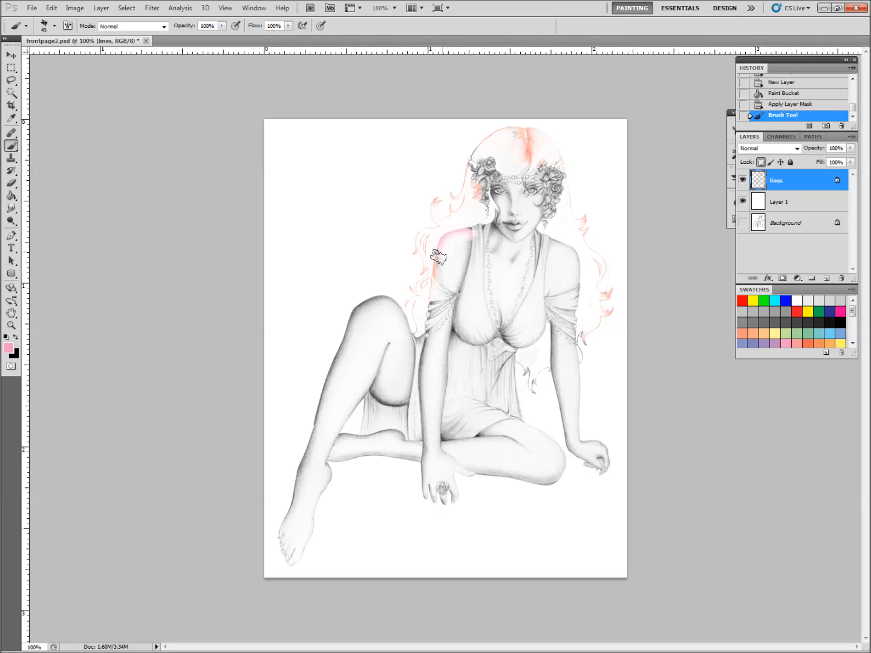
Step: Brush pink over the shoulder, hair, flowers, head, face, neck and right sleeve lines
left_click_drag(438, 255, 484, 217)
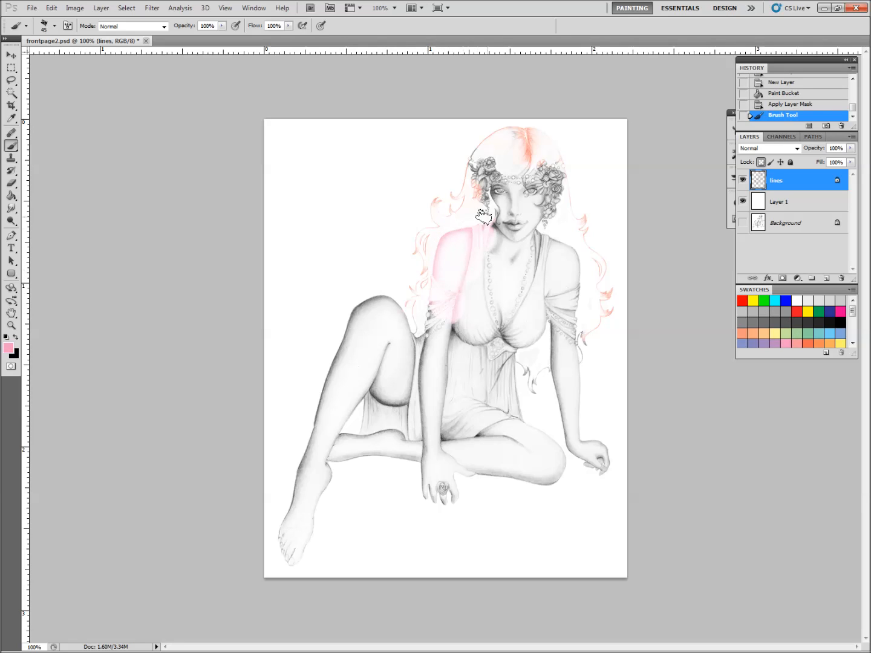
left_click_drag(484, 218, 475, 166)
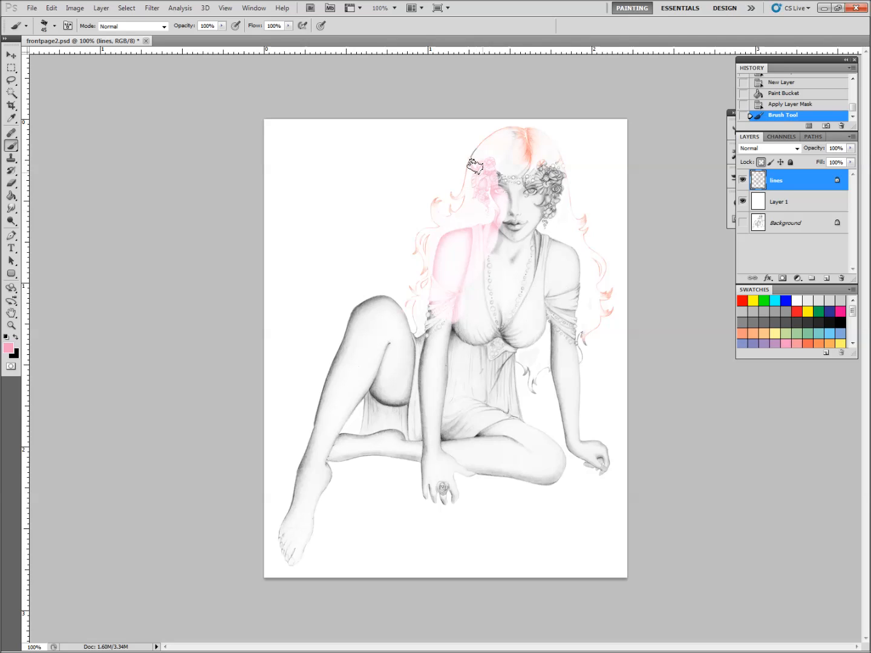
left_click_drag(475, 166, 538, 161)
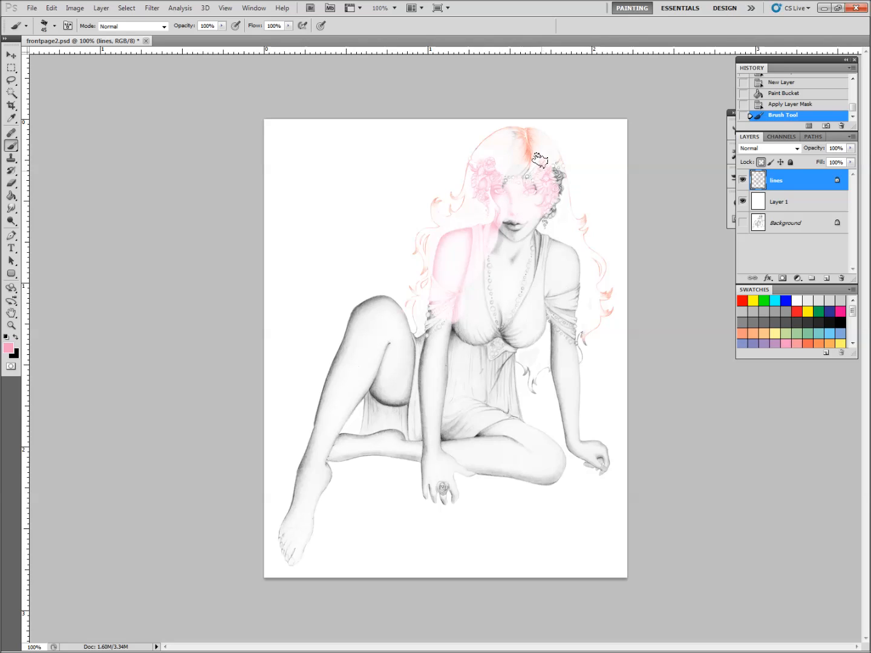
left_click_drag(538, 160, 520, 203)
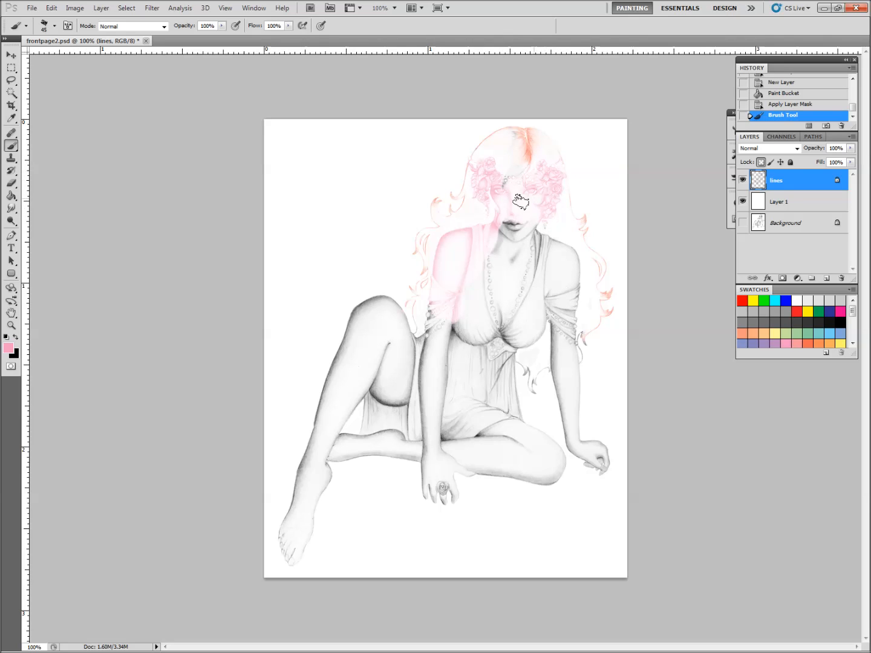
left_click_drag(520, 201, 527, 231)
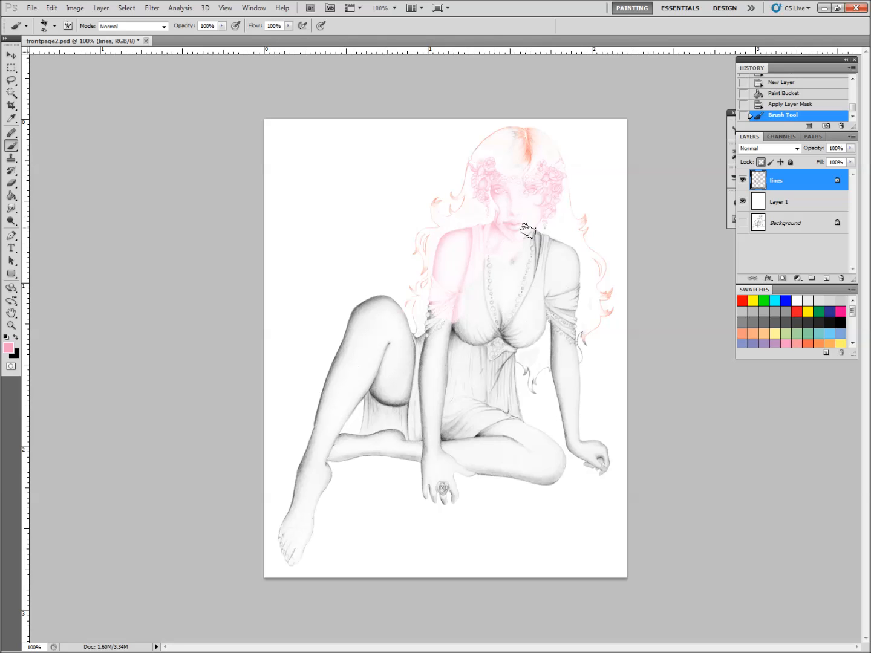
left_click_drag(526, 233, 571, 303)
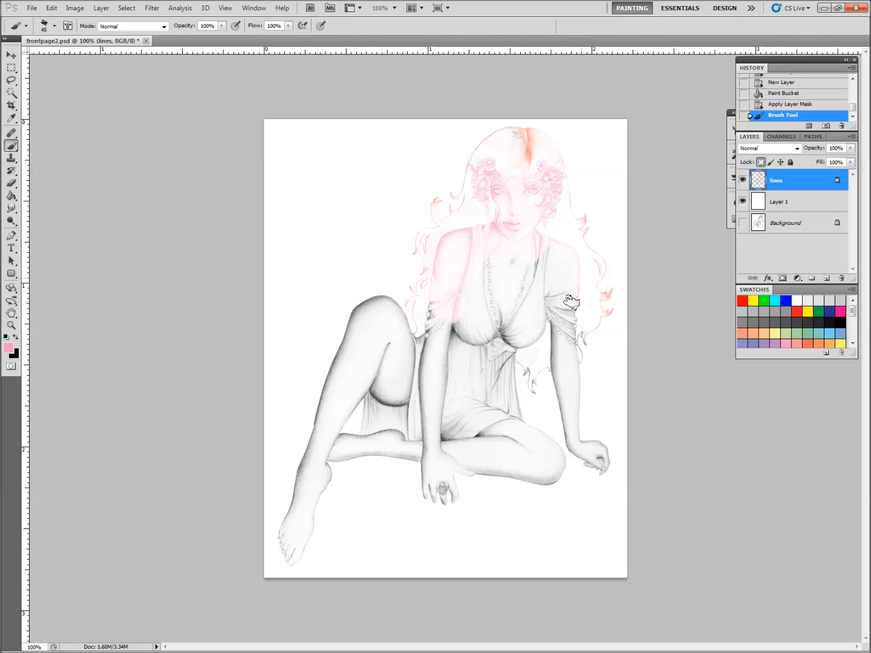
left_click_drag(572, 303, 599, 468)
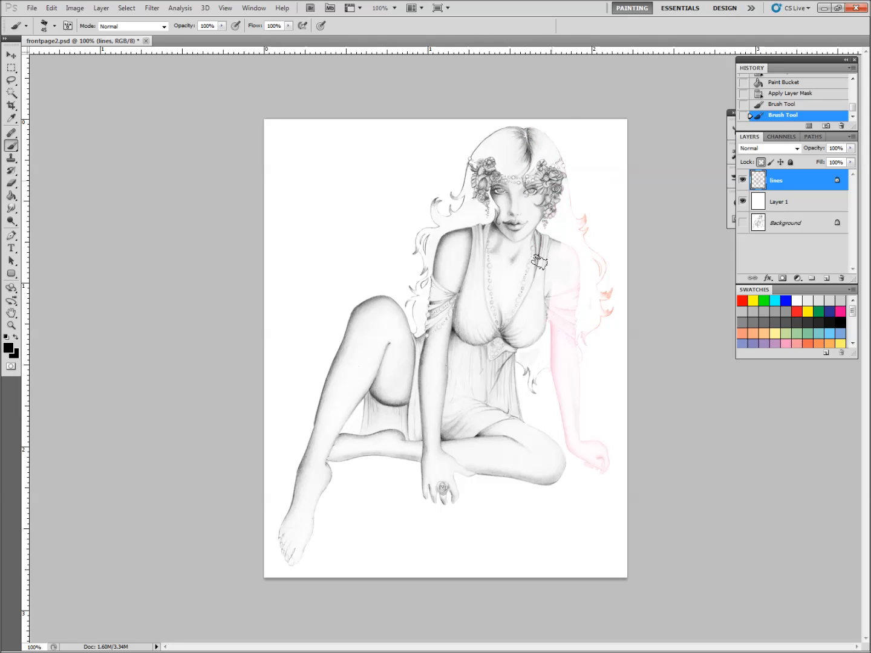
Step: Brush black over the right arm to restore its lines
left_click_drag(538, 261, 590, 154)
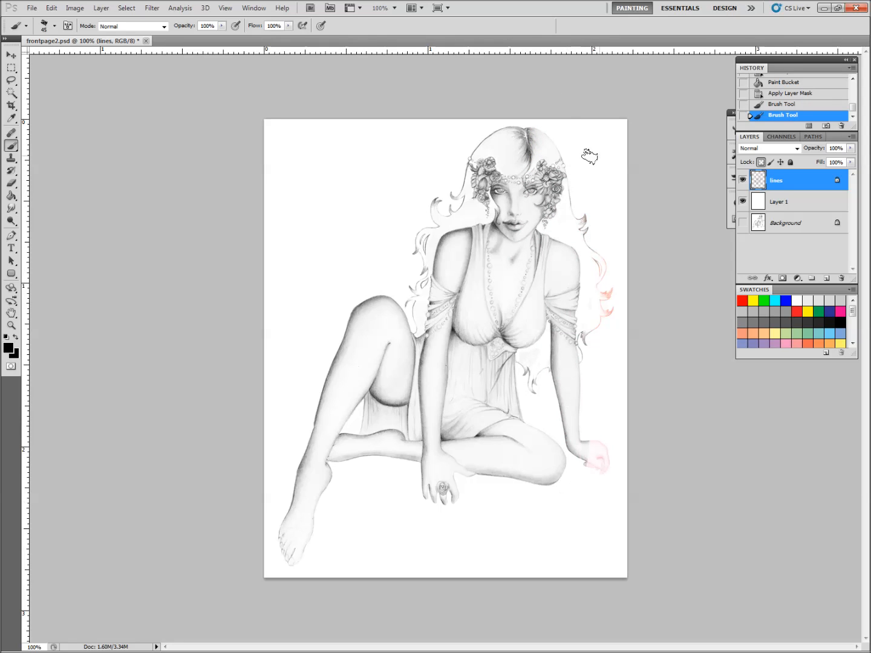